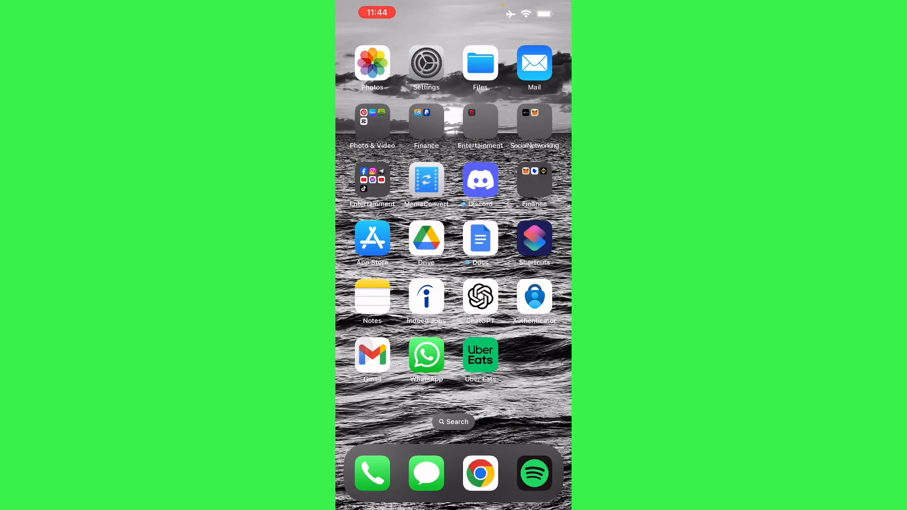
Launch Uber Eats and scroll the New York home feed of restaurants and stores
left_click(479, 353)
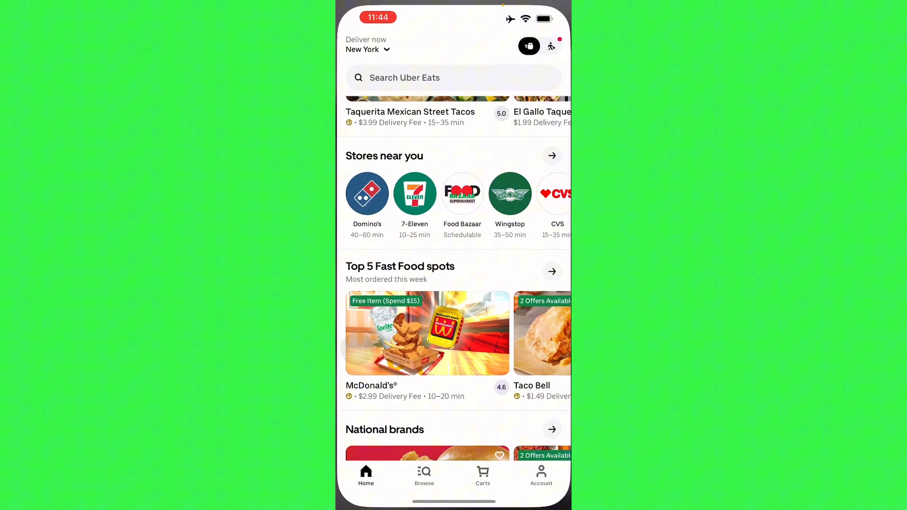
scroll("down", 3)
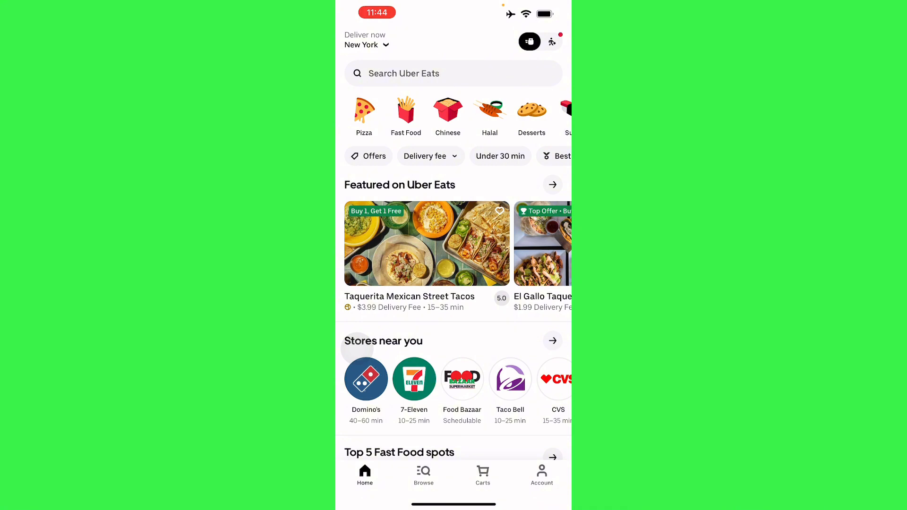
Review the Uber account's Account Info and Security pages, then close them
left_click(541, 474)
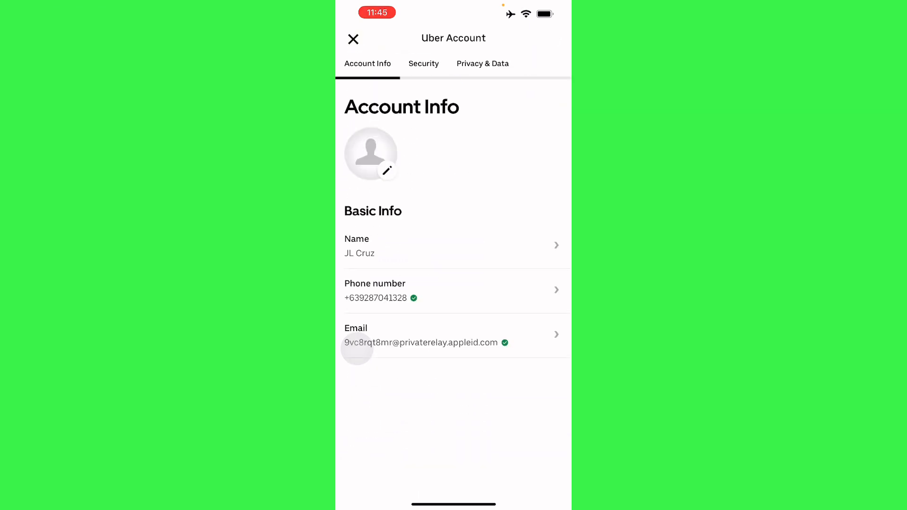
left_click(423, 64)
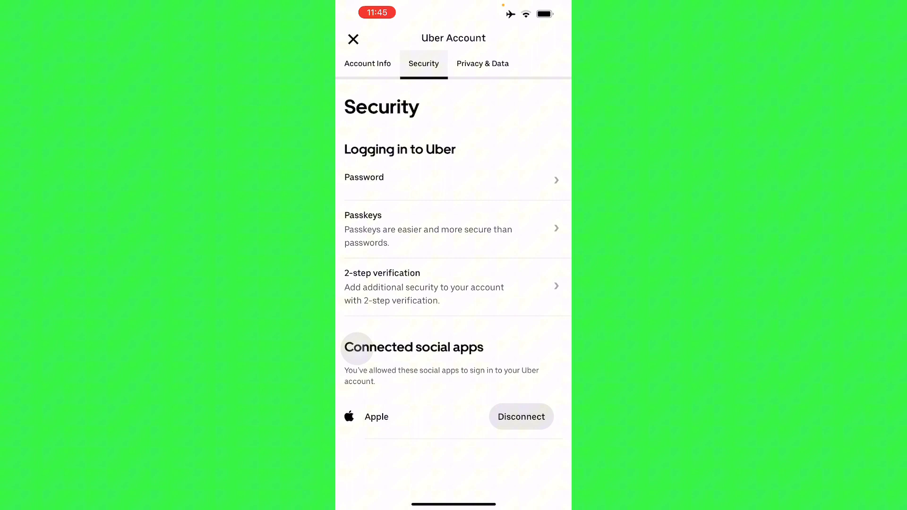
left_click(520, 417)
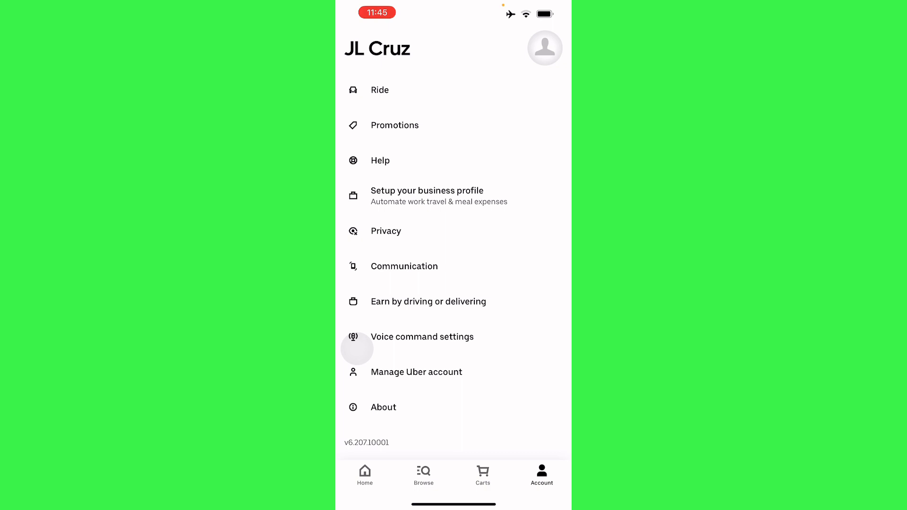
Scroll through the Account menu, then return to the Home feed
scroll("down", 3)
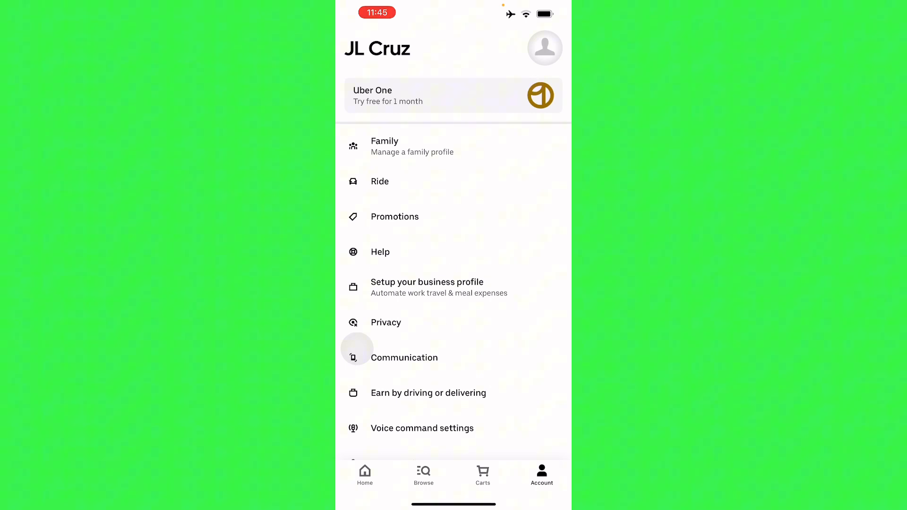
scroll("down", 3)
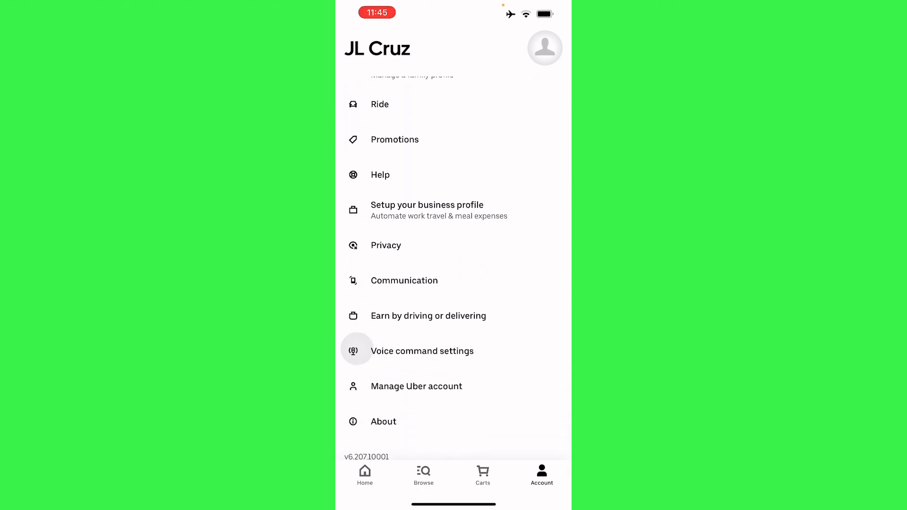
left_click(364, 474)
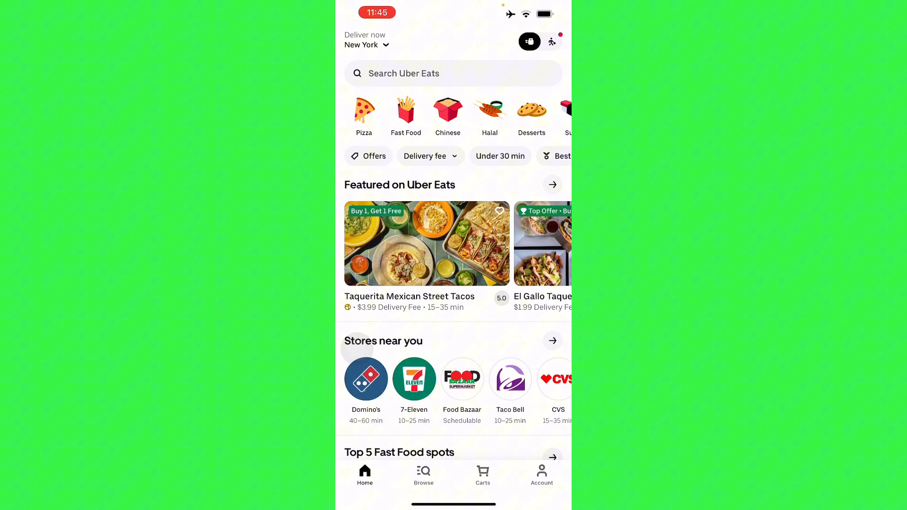